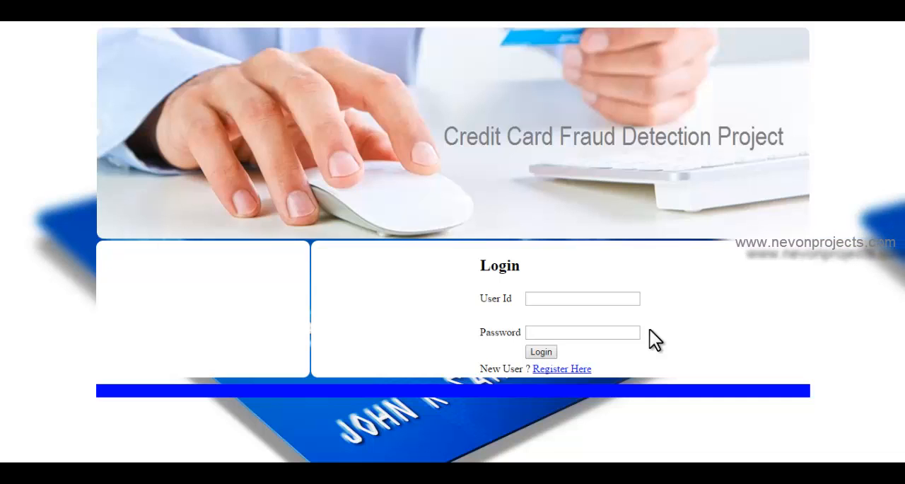
pyautogui.moveTo(651, 252)
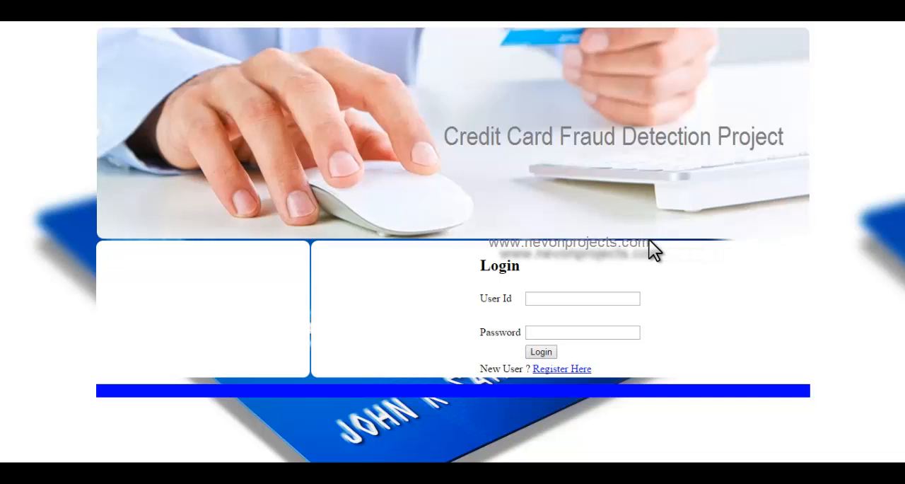
pyautogui.moveTo(651, 252)
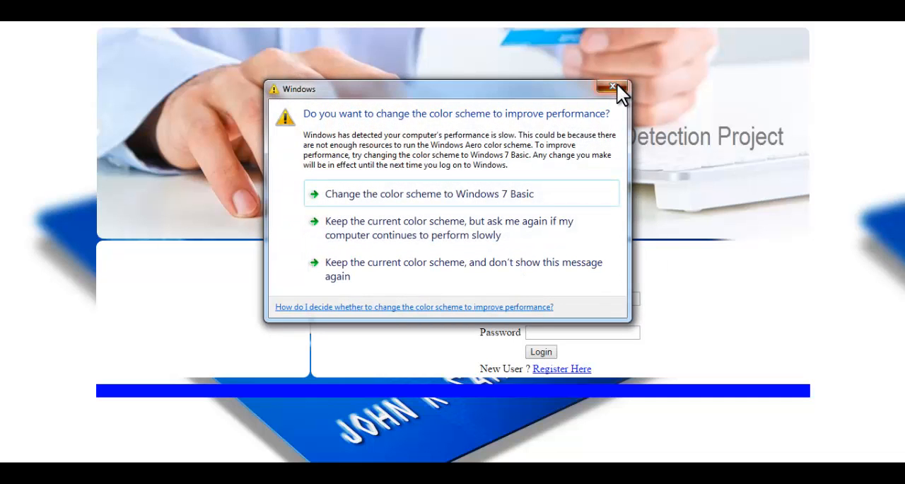
# Step: Sign in as nrj and place the cursor in the Payments form's Name field
pyautogui.click(611, 86)
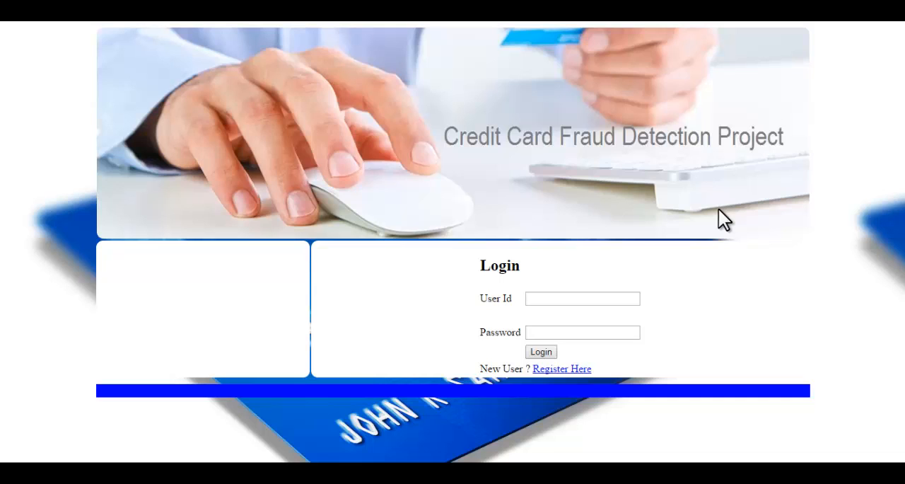
pyautogui.moveTo(561, 367)
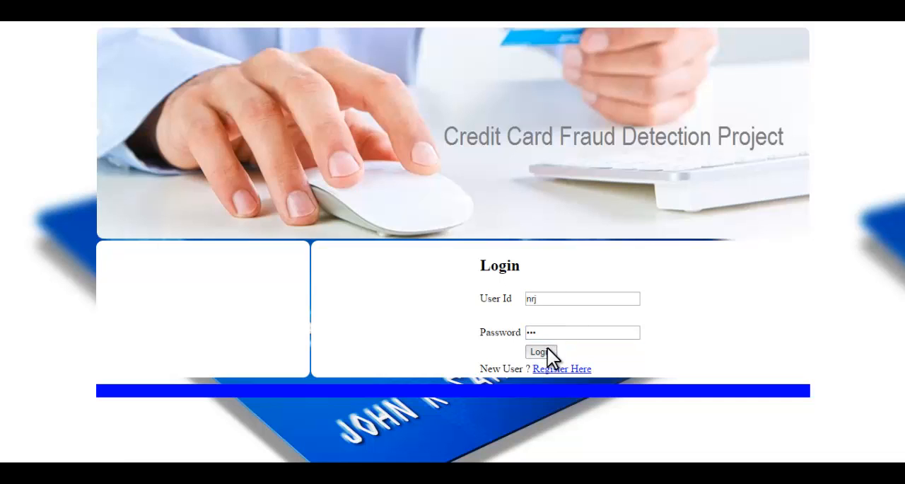
pyautogui.click(541, 351)
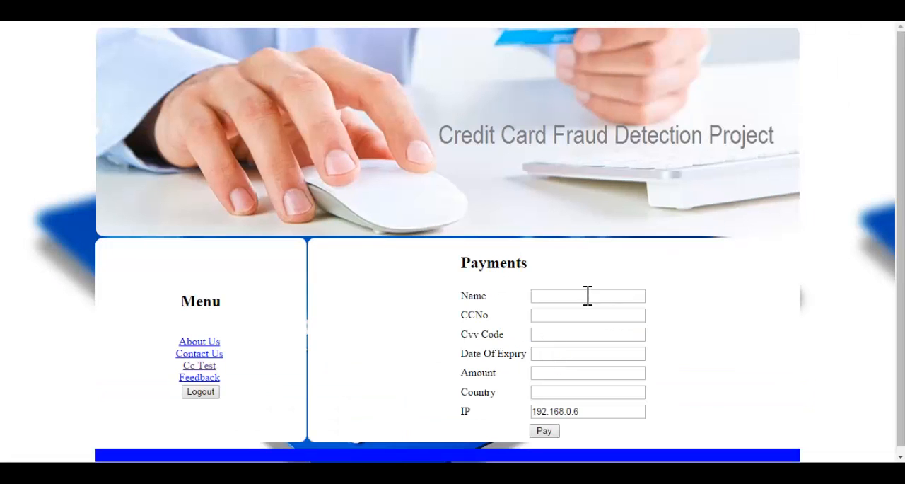
pyautogui.click(588, 295)
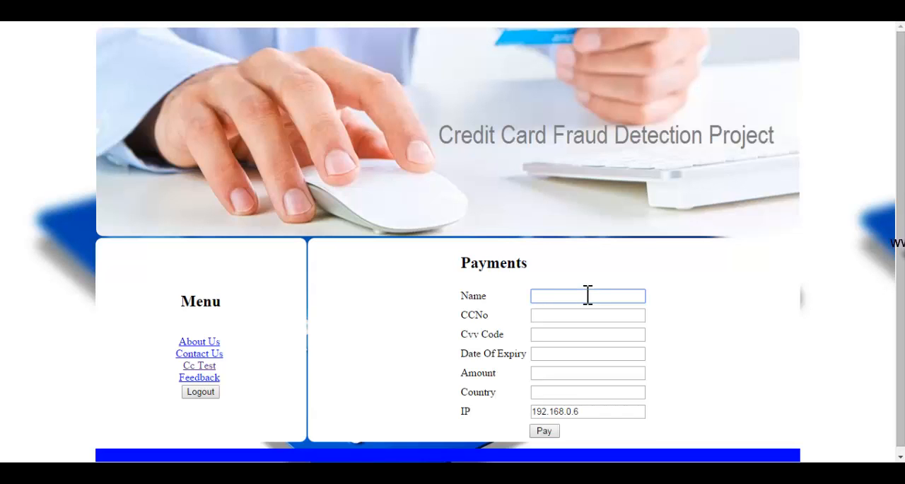
pyautogui.click(587, 296)
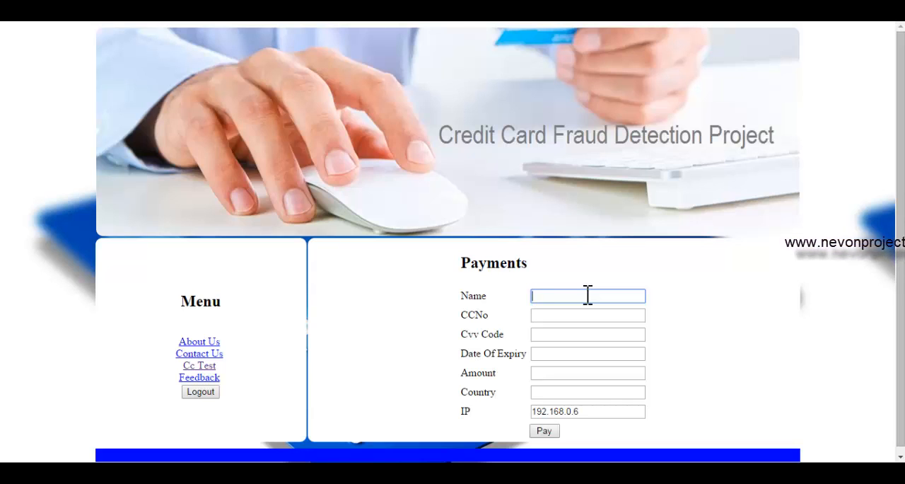
pyautogui.moveTo(373, 447)
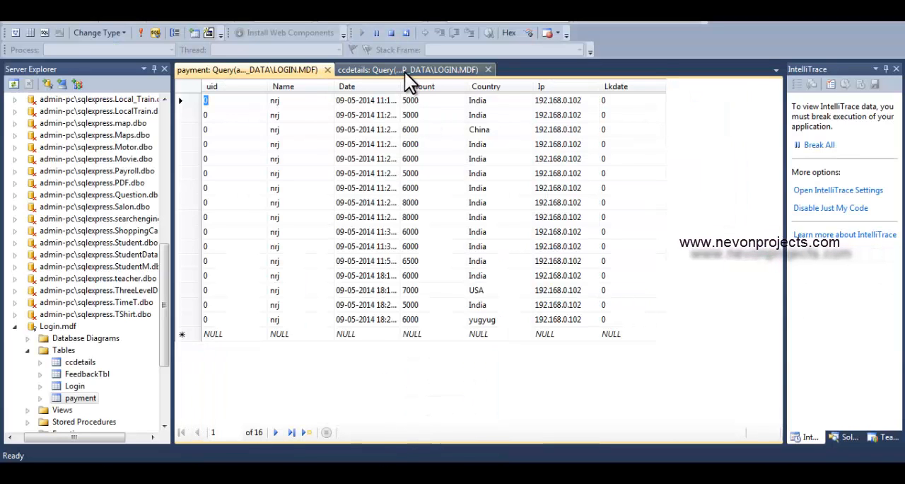
pyautogui.click(410, 70)
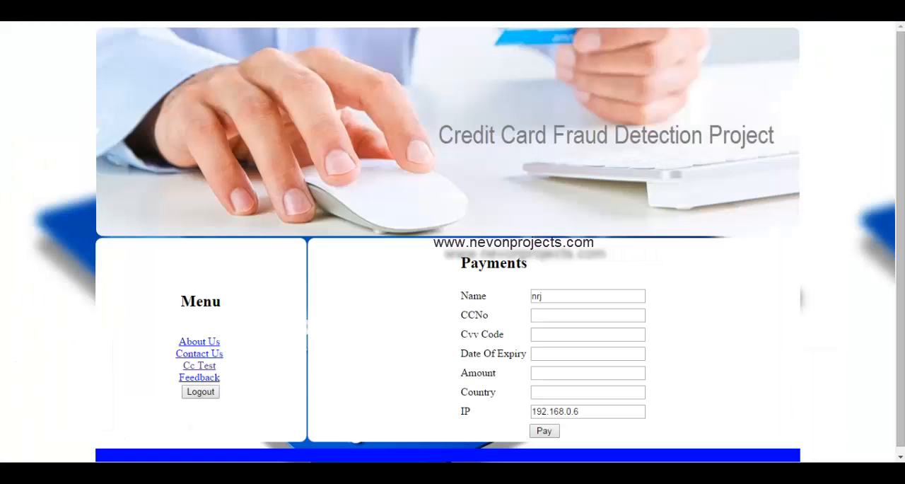
pyautogui.write('1234567812345678')
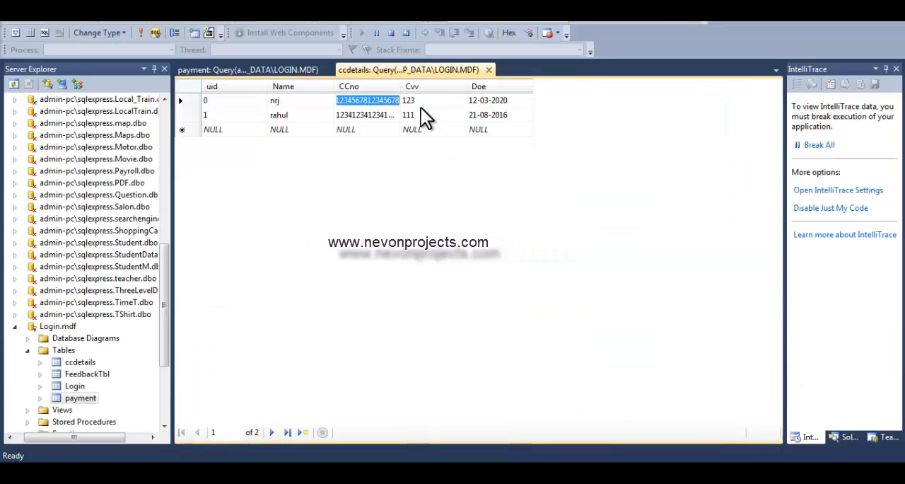
pyautogui.click(409, 99)
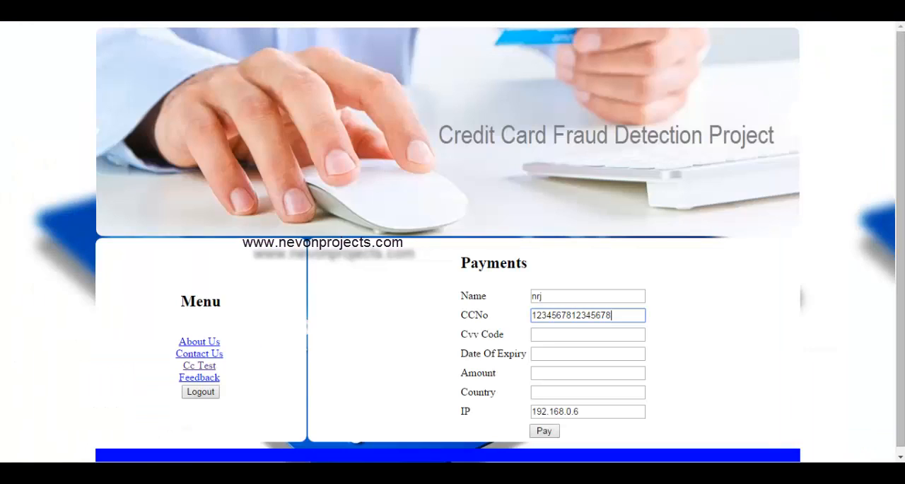
pyautogui.click(588, 334)
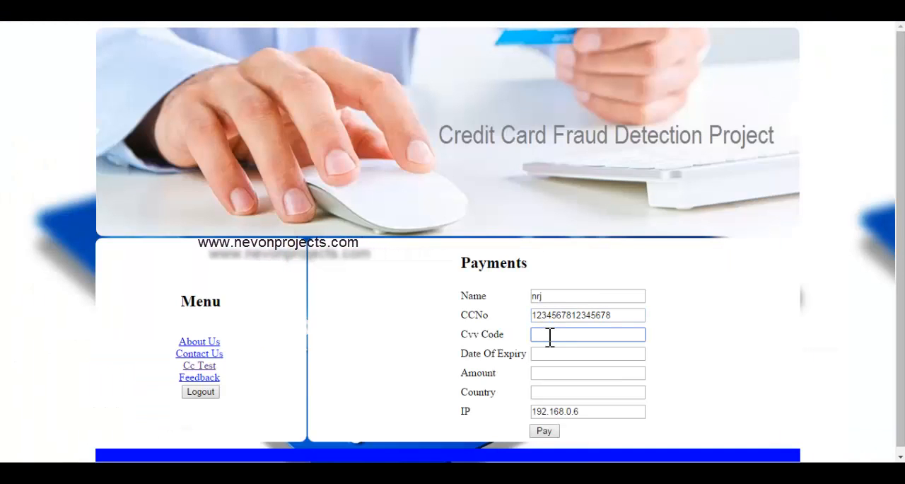
pyautogui.write('123')
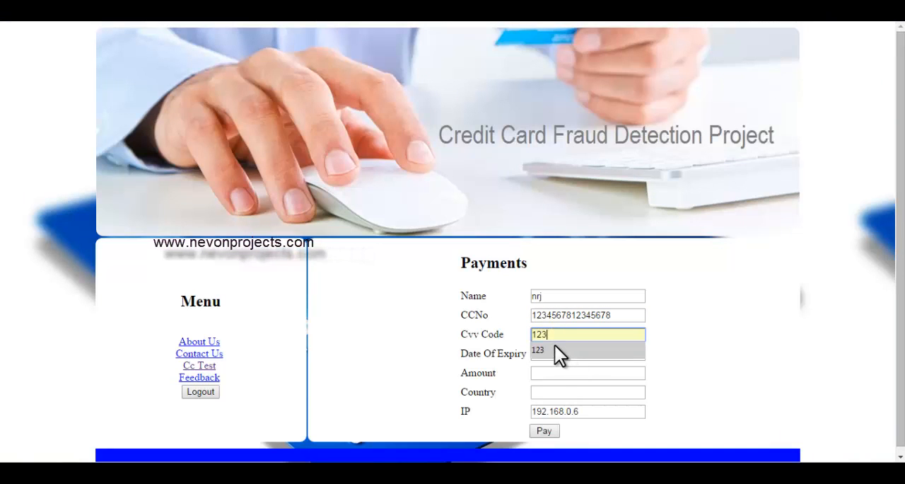
pyautogui.click(587, 353)
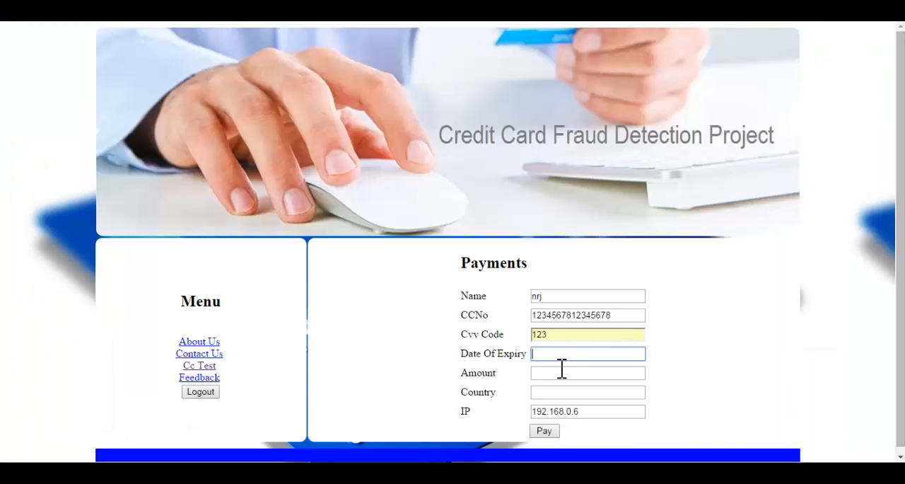
pyautogui.write('12-03-2020')
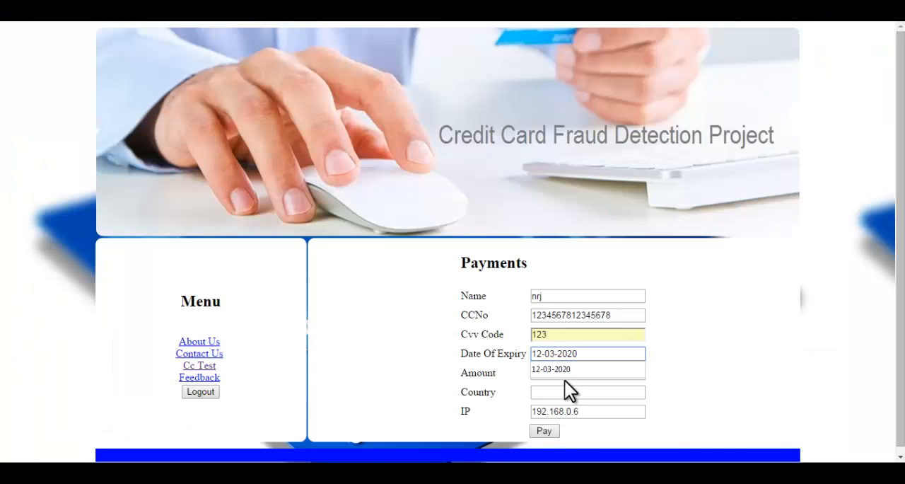
pyautogui.click(587, 373)
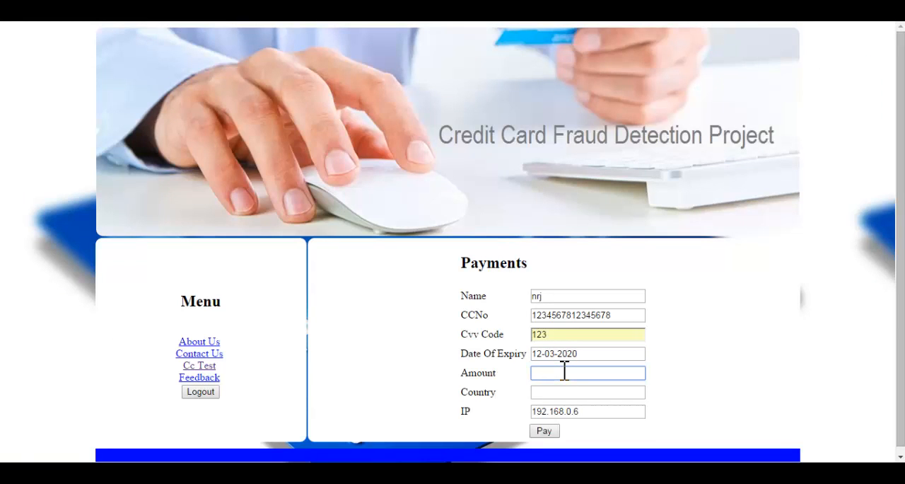
# Step: Enter 5000 as the payment Amount
pyautogui.press('numlock')
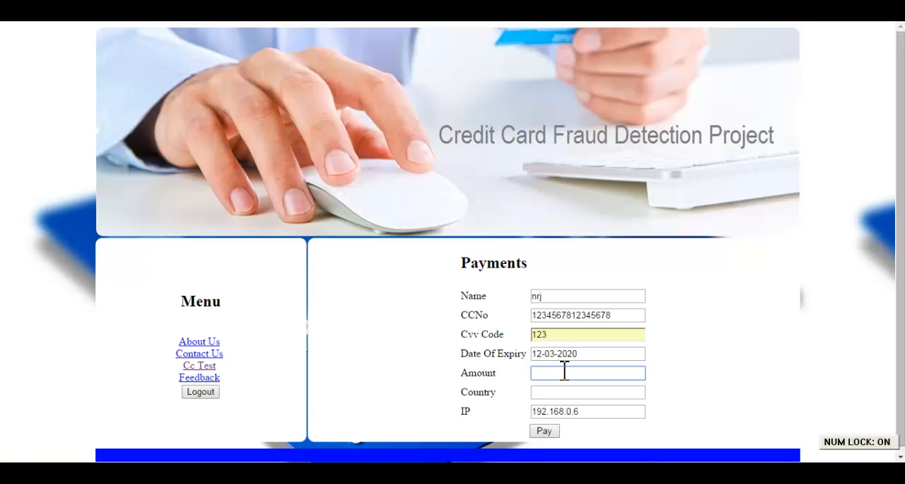
pyautogui.write('5000')
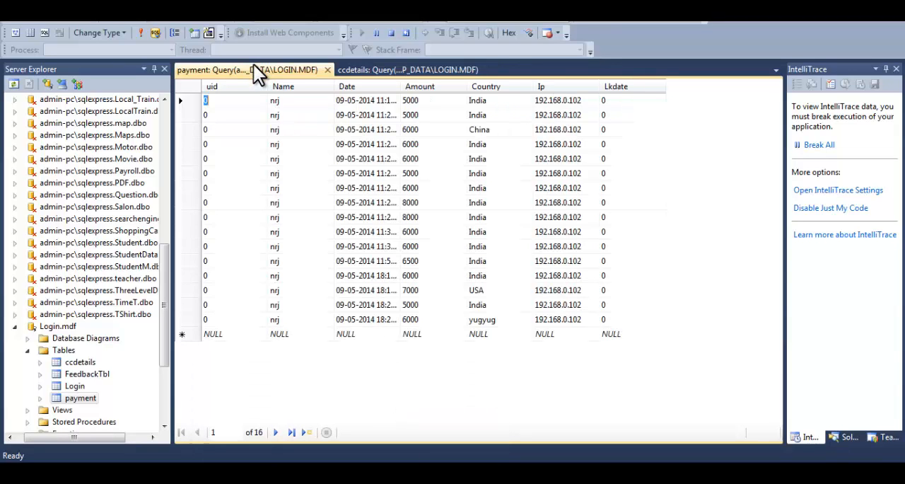
pyautogui.moveTo(637, 184)
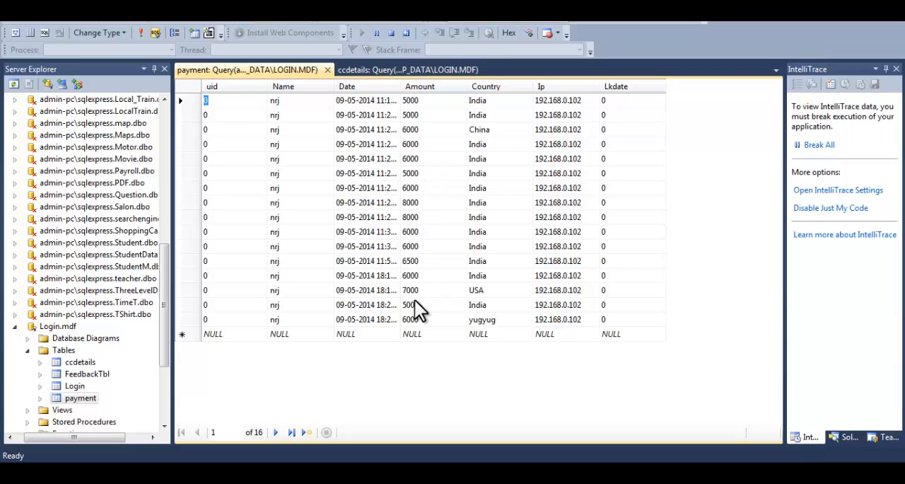
pyautogui.moveTo(436, 187)
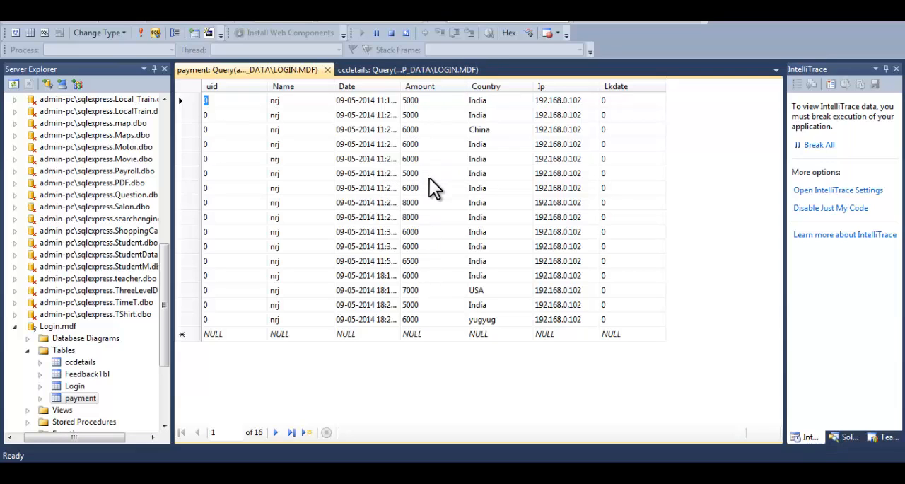
pyautogui.moveTo(418, 266)
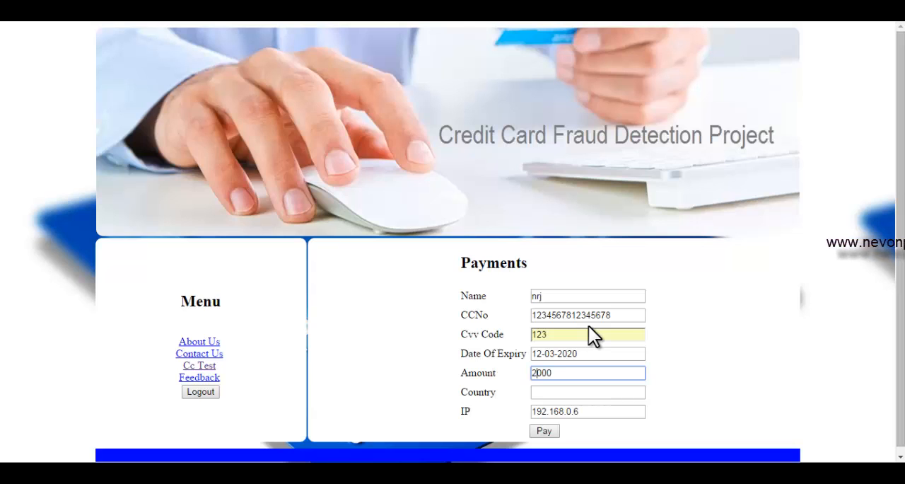
# Step: Set the Country to India and settle the Amount at 5000
pyautogui.click(587, 391)
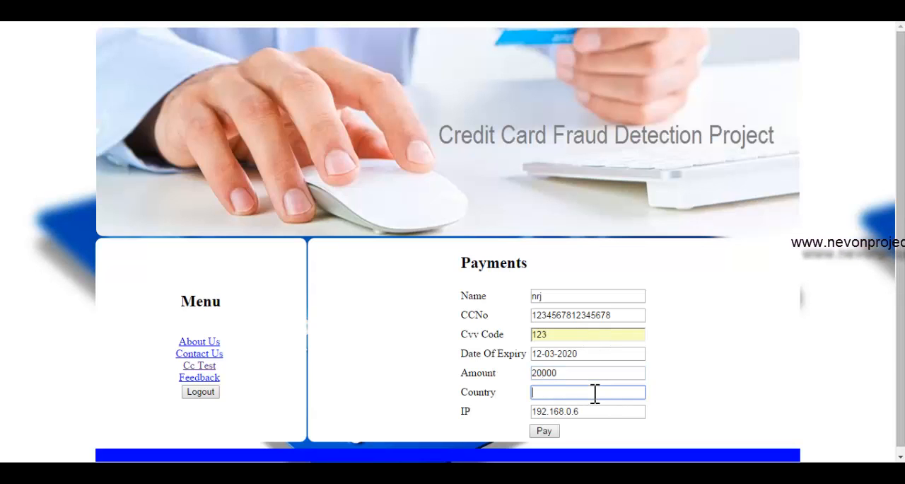
pyautogui.write('India')
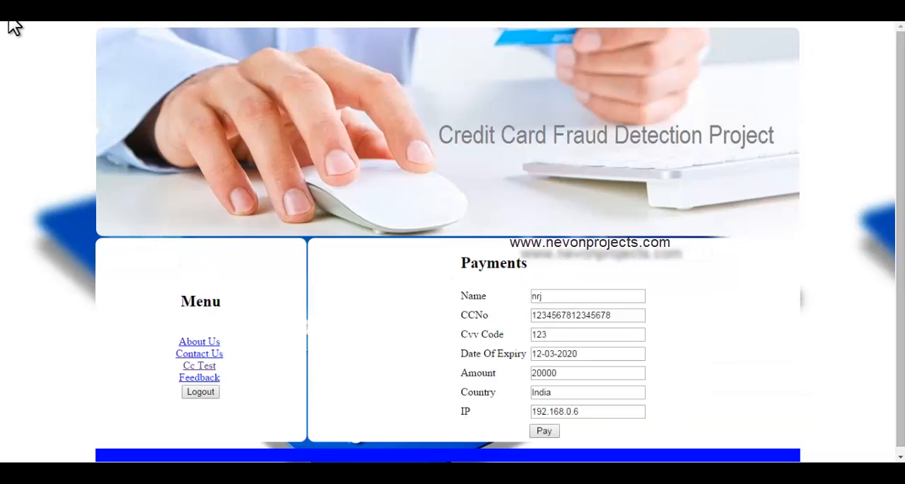
pyautogui.moveTo(577, 394)
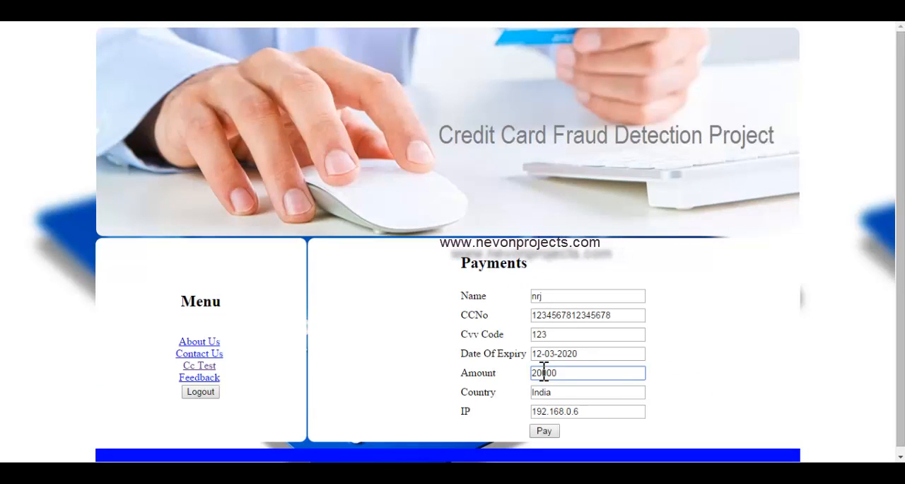
pyautogui.write('5000')
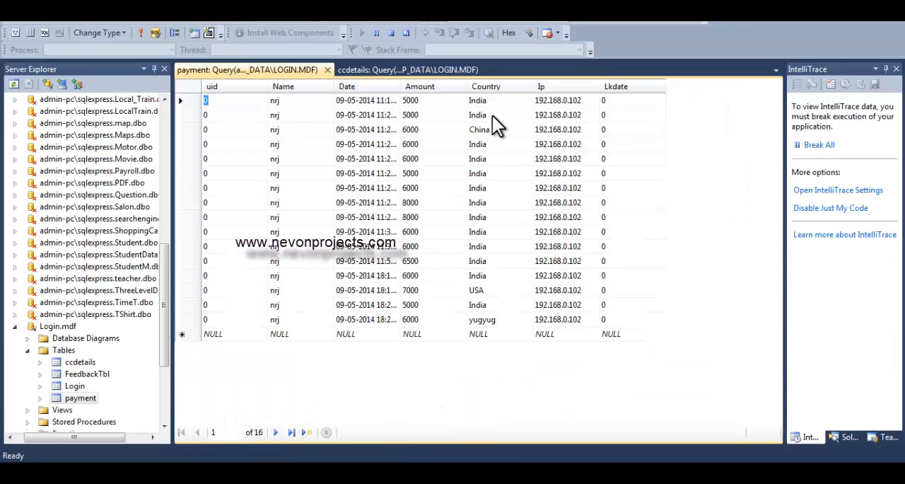
pyautogui.moveTo(487, 187)
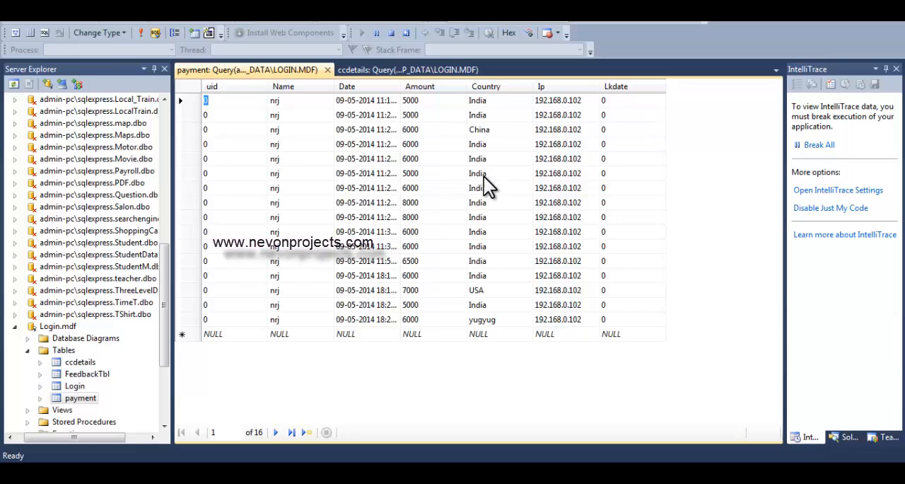
pyautogui.moveTo(483, 162)
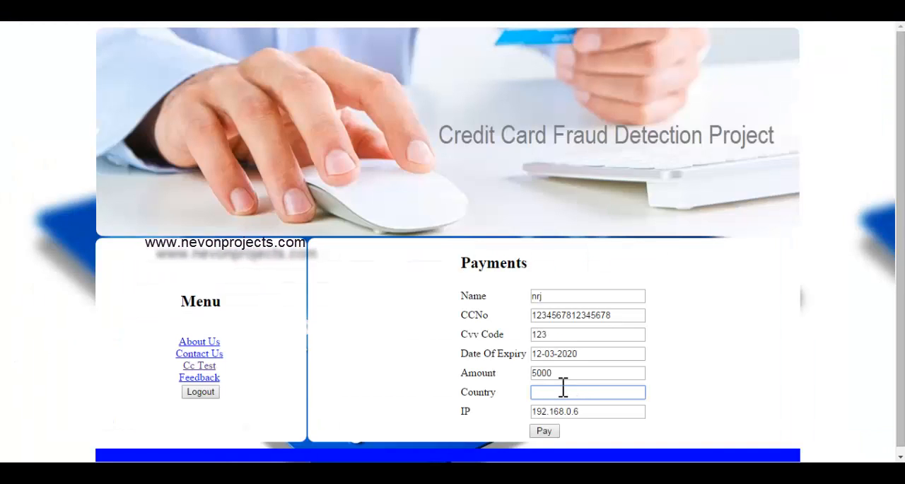
# Step: Enter UK as the Country on the Payments form
pyautogui.write('UK')
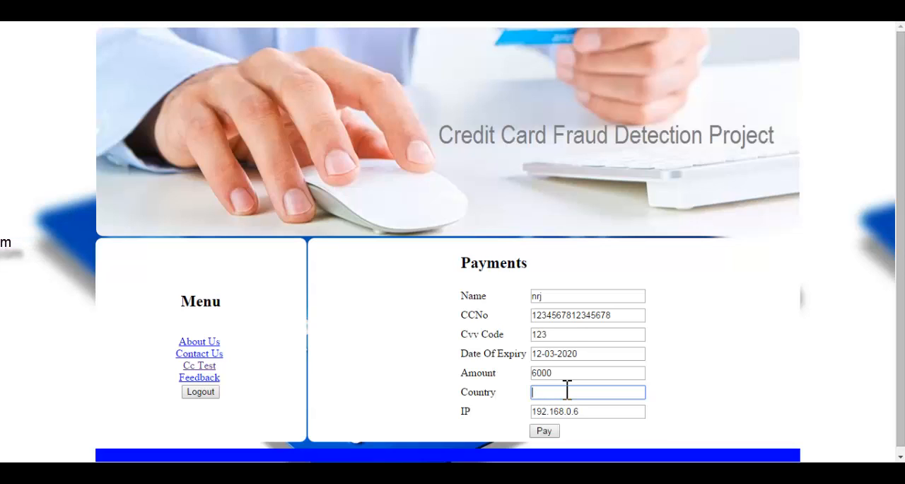
pyautogui.moveTo(612, 92)
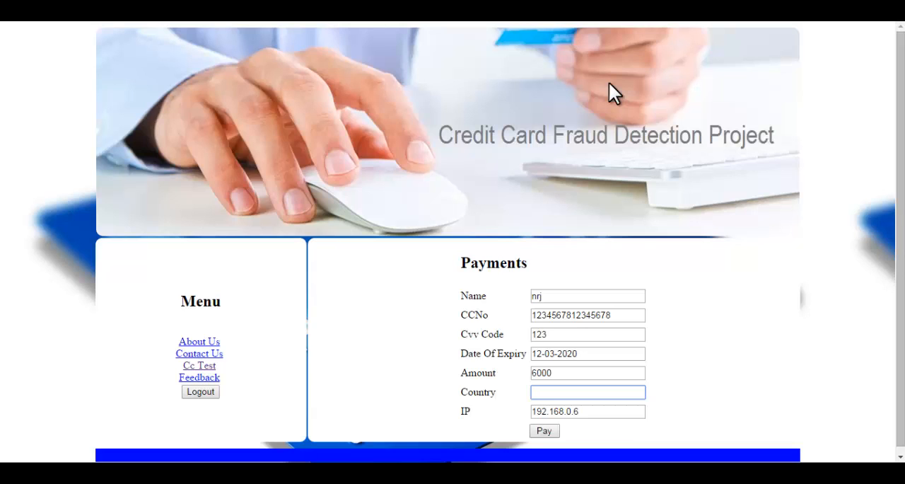
pyautogui.moveTo(416, 308)
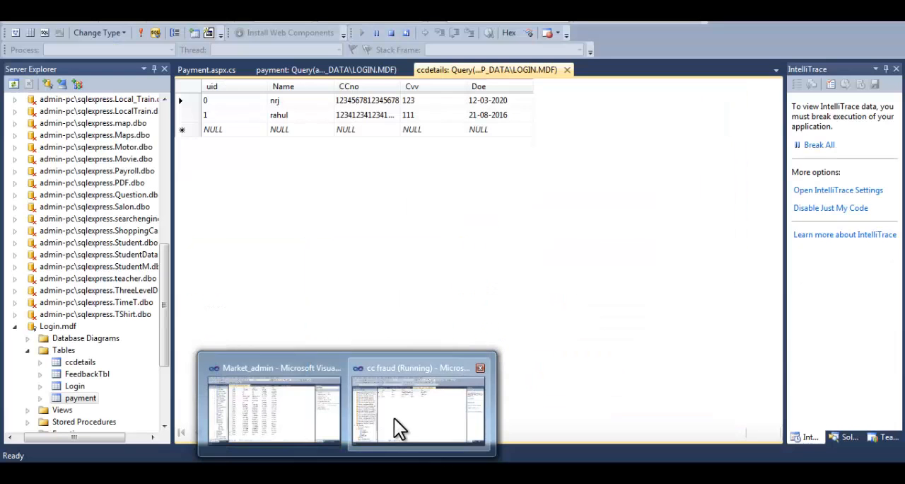
# Step: Return to the running fraud detection site and log out
pyautogui.click(325, 69)
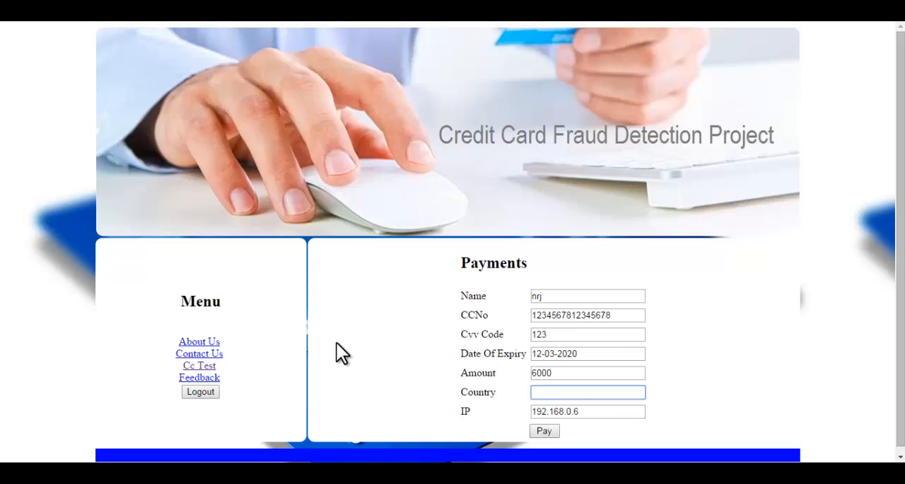
pyautogui.click(201, 390)
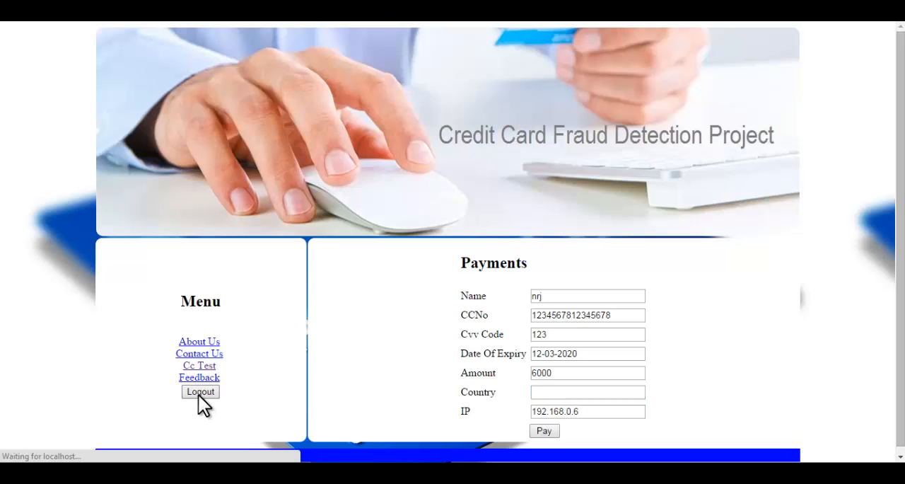